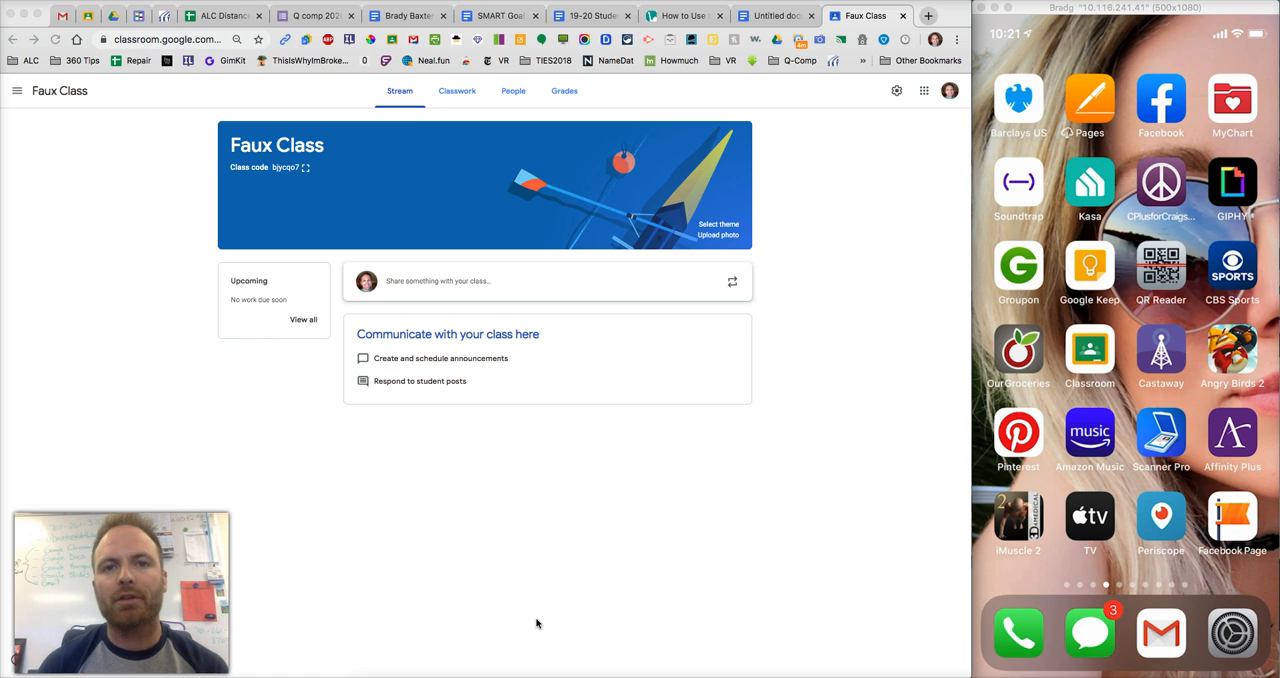
mouse_move(558, 584)
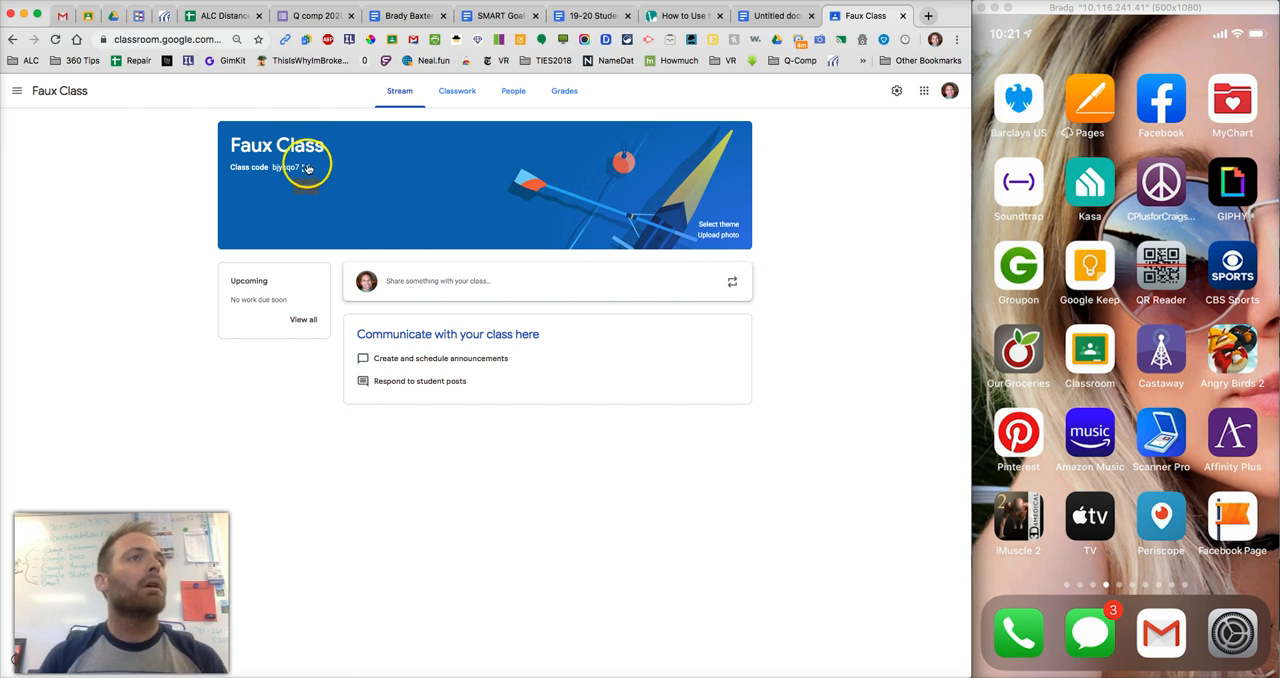
Enlarge the Faux Class join code so it fills the teacher's screen.
click(308, 168)
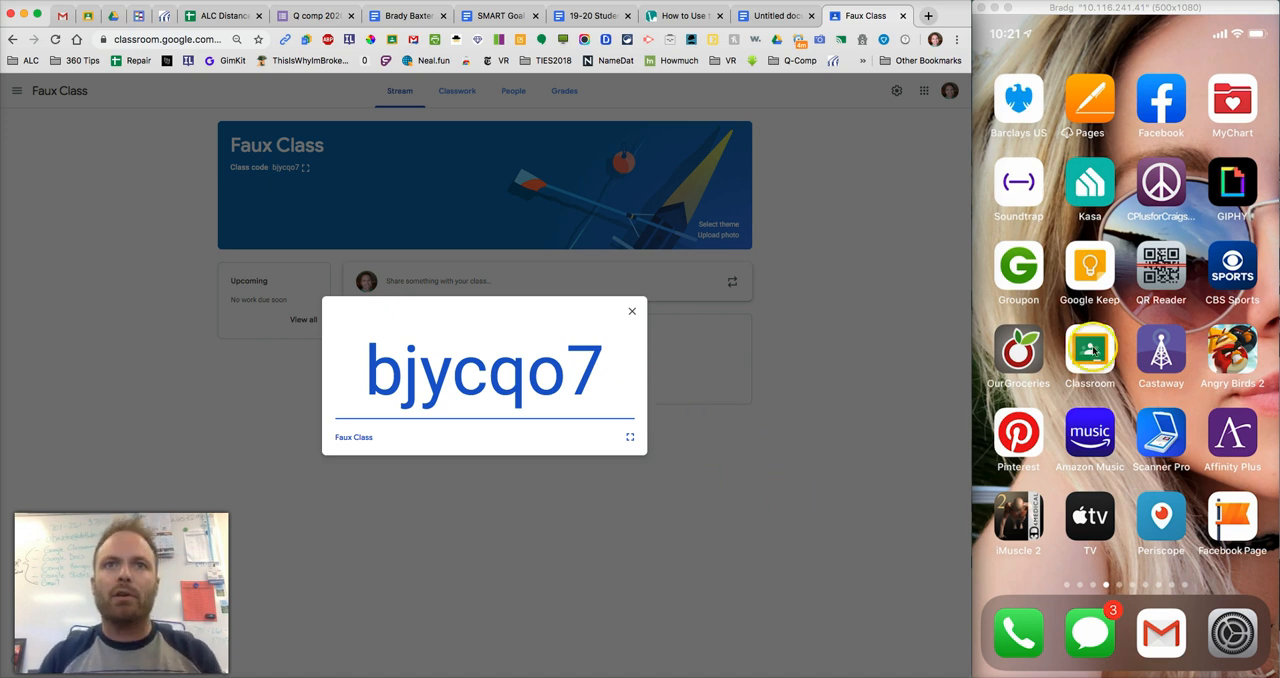
click(1088, 352)
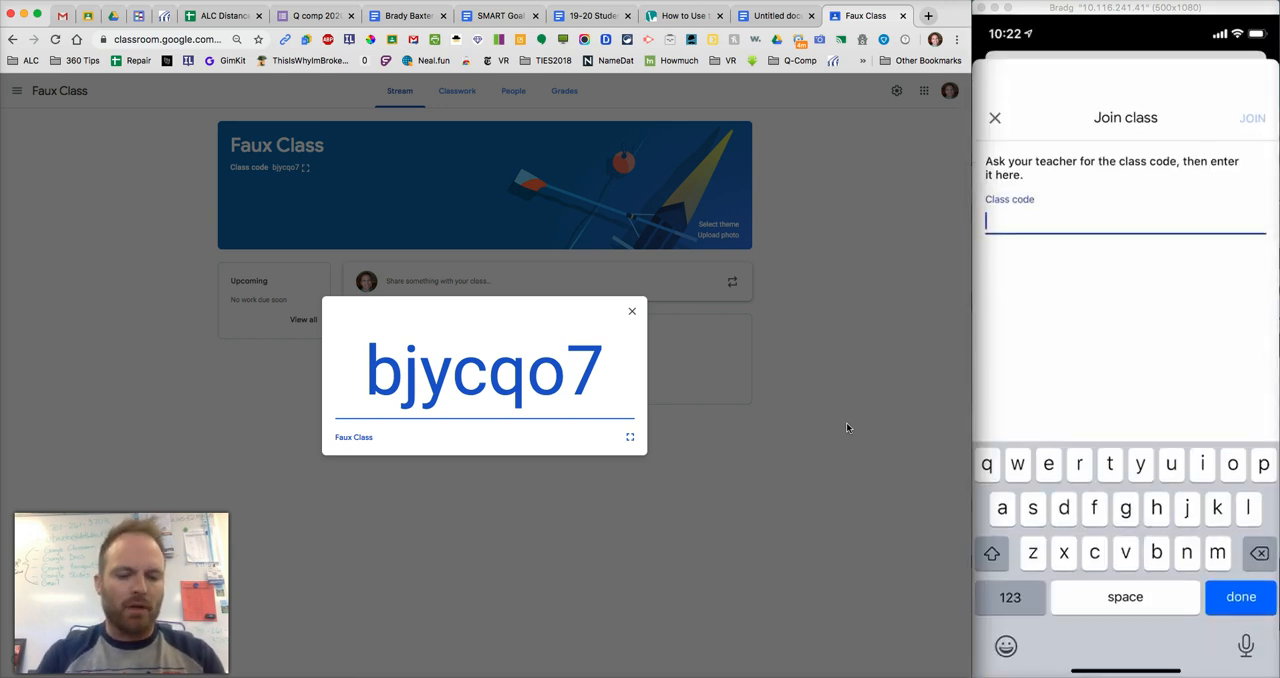
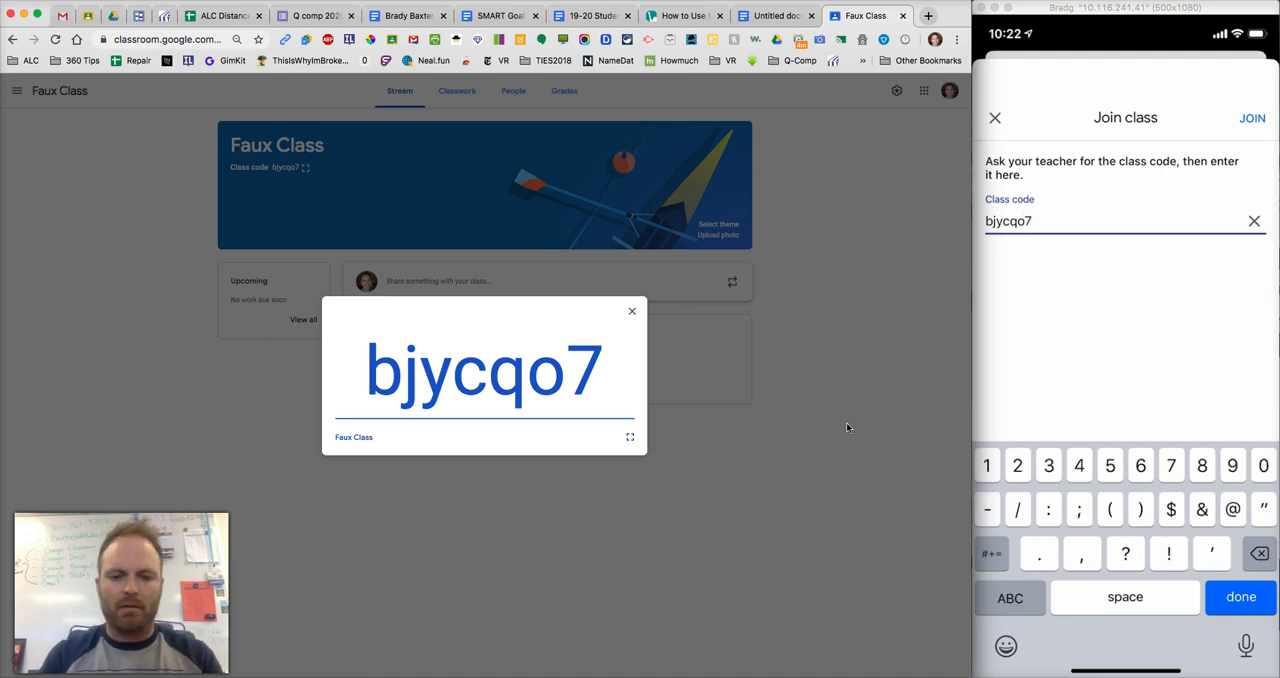
click(1240, 596)
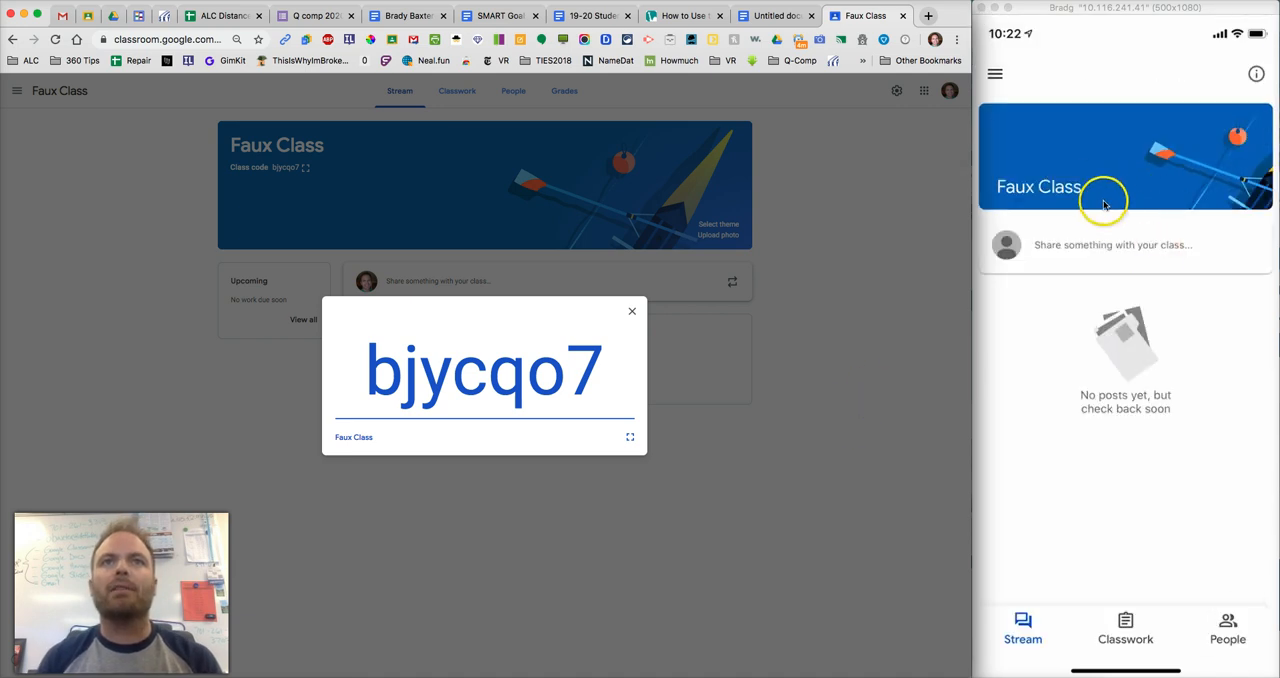
mouse_move(866, 268)
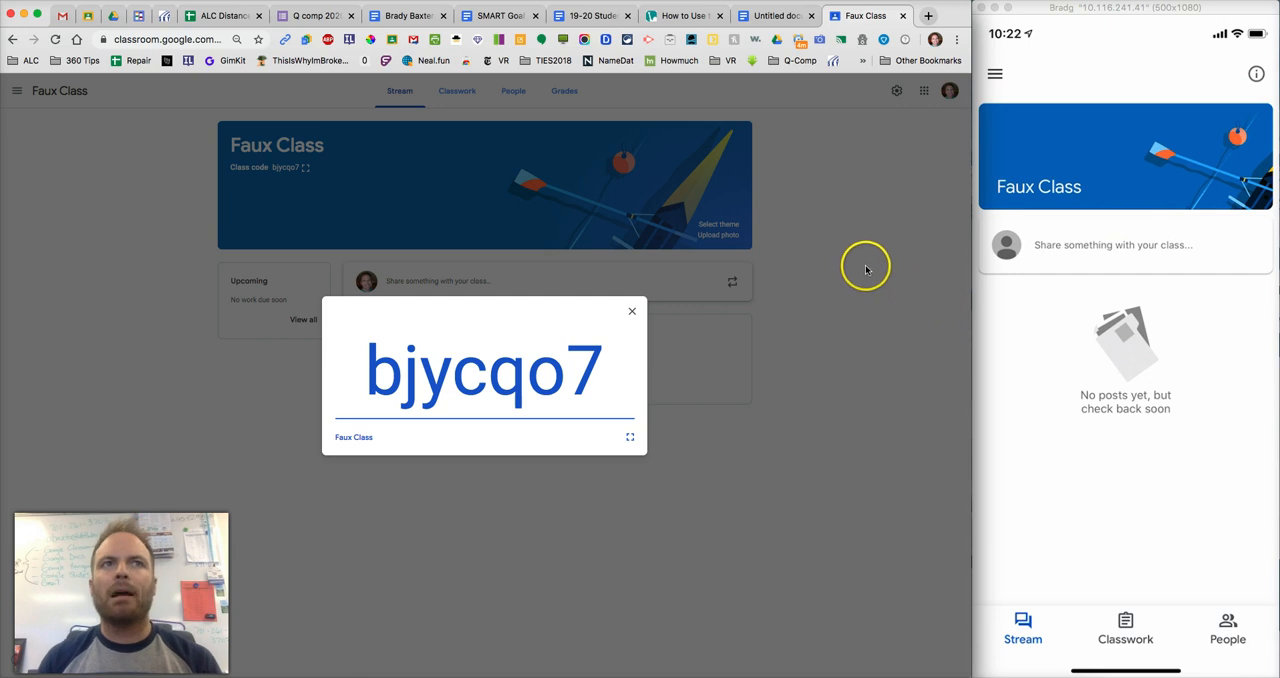
Dismiss the enlarged code on the computer and bring up the list of classes.
click(632, 312)
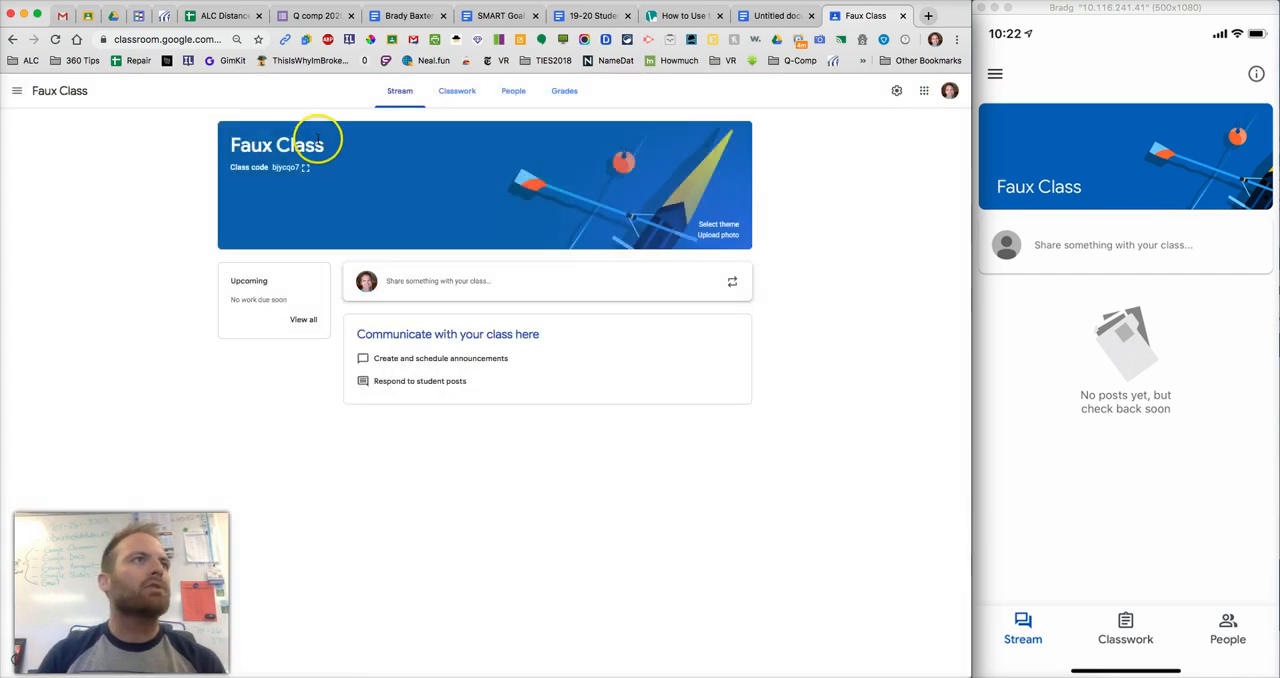
click(58, 212)
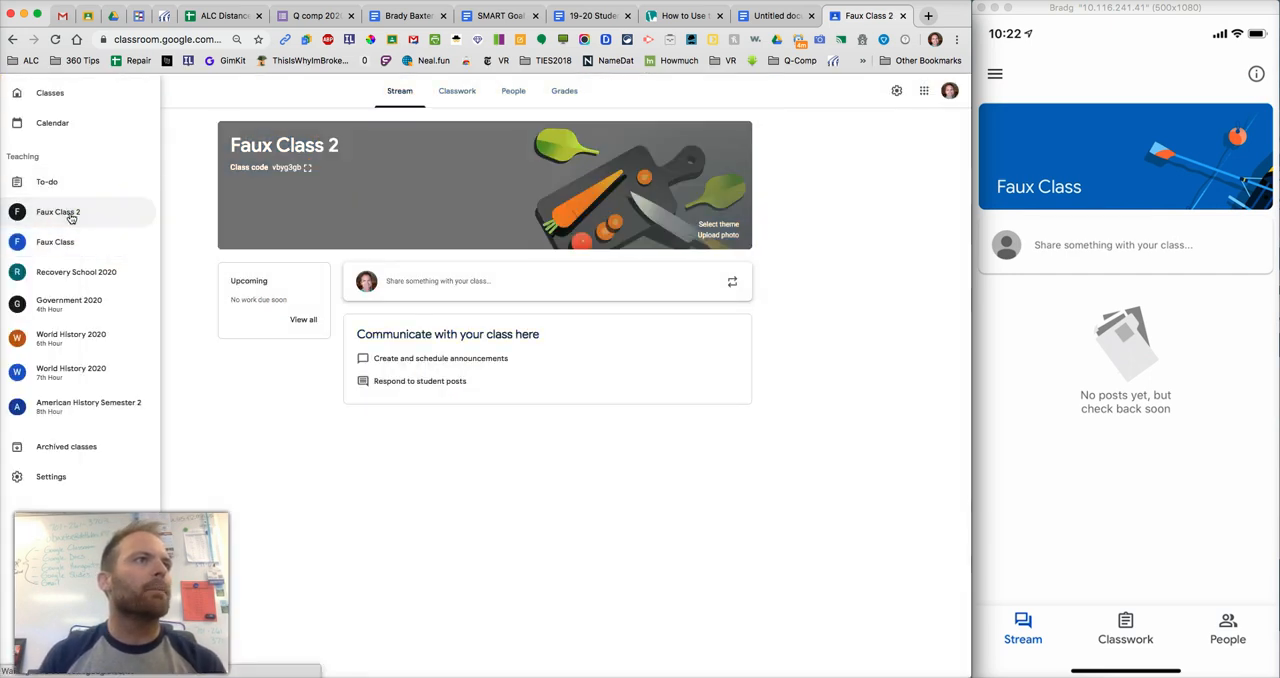
click(308, 168)
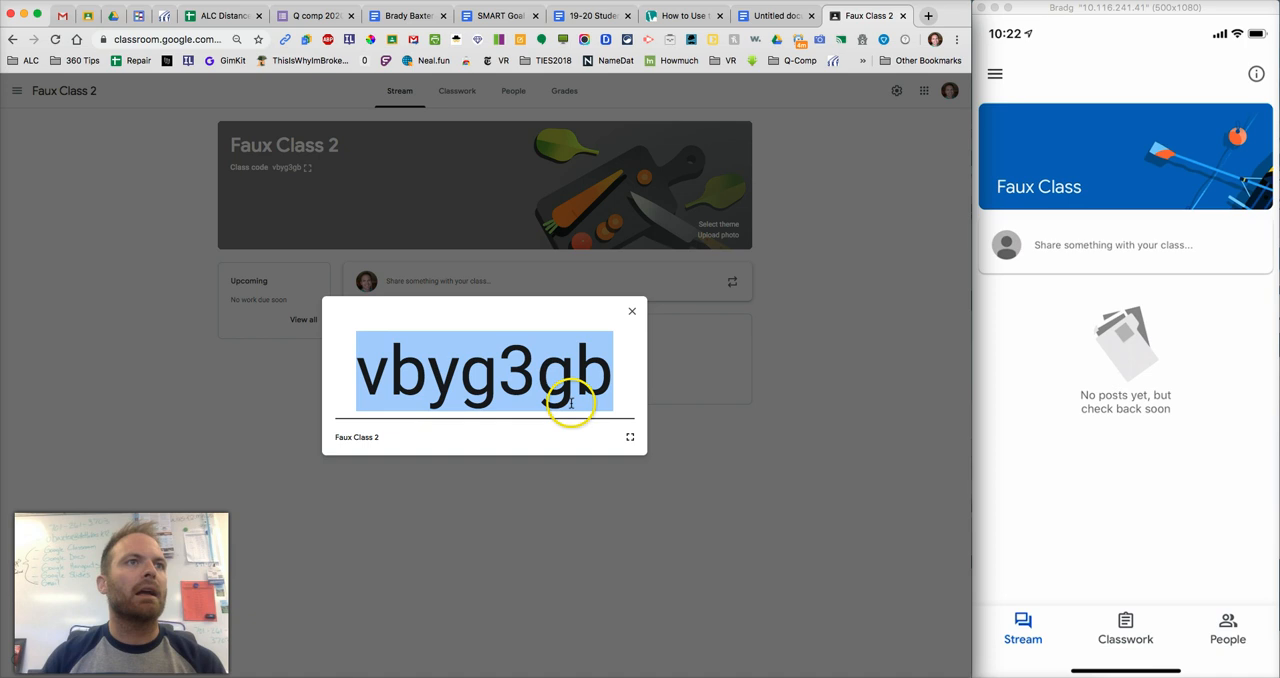
mouse_move(720, 432)
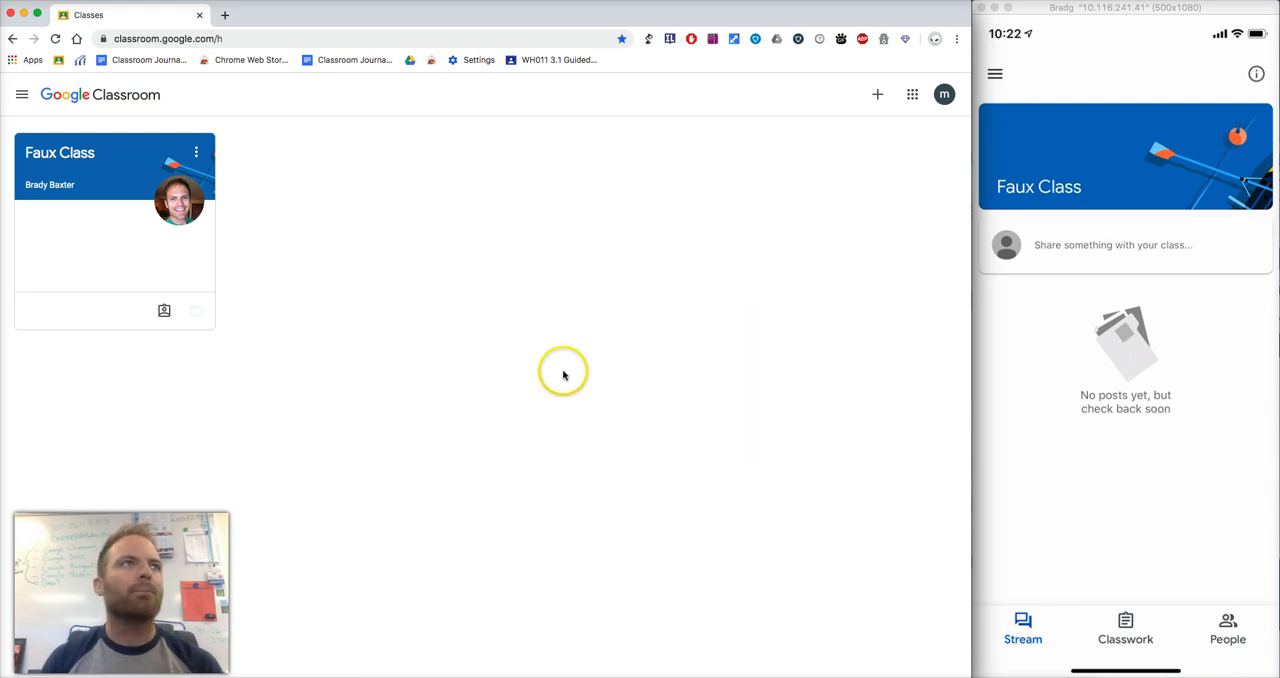
mouse_move(876, 94)
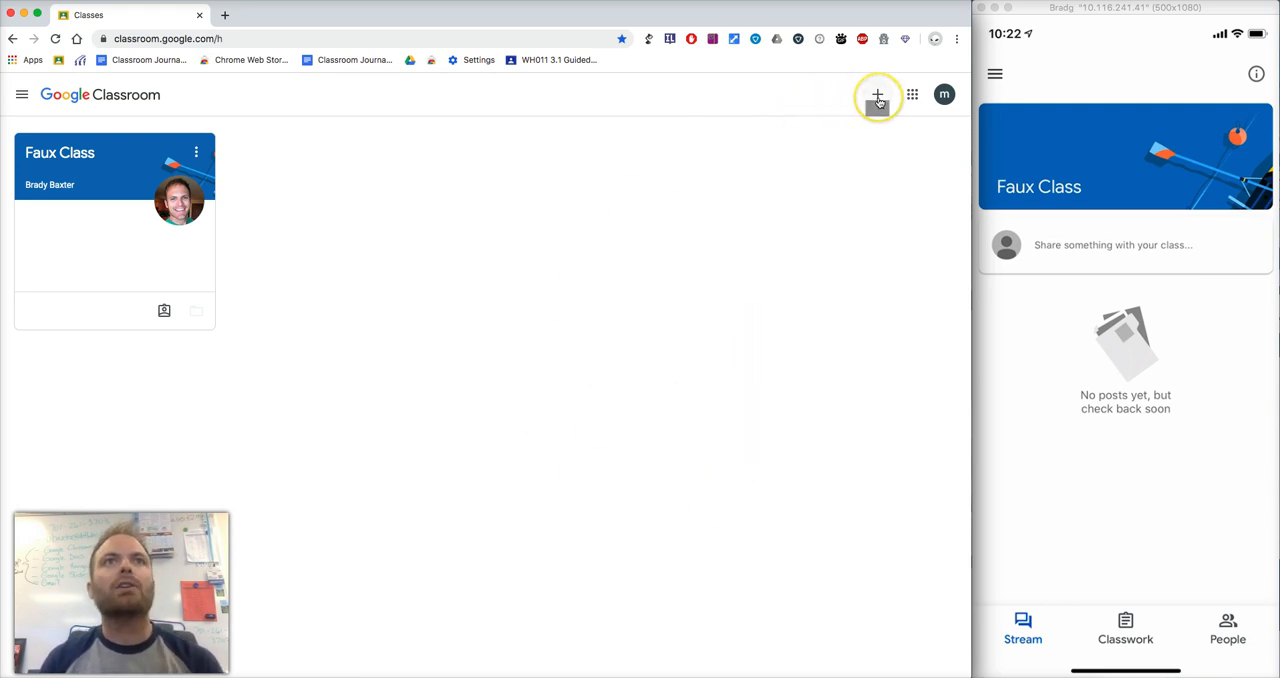
mouse_move(876, 94)
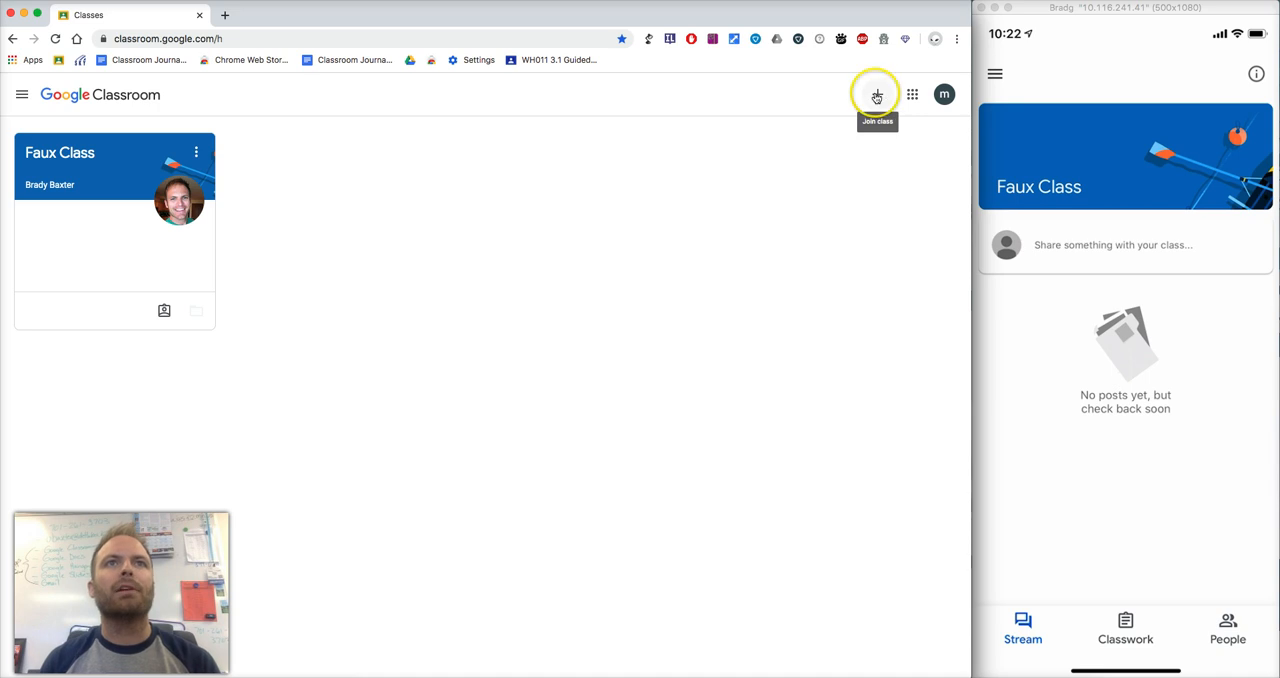
click(876, 94)
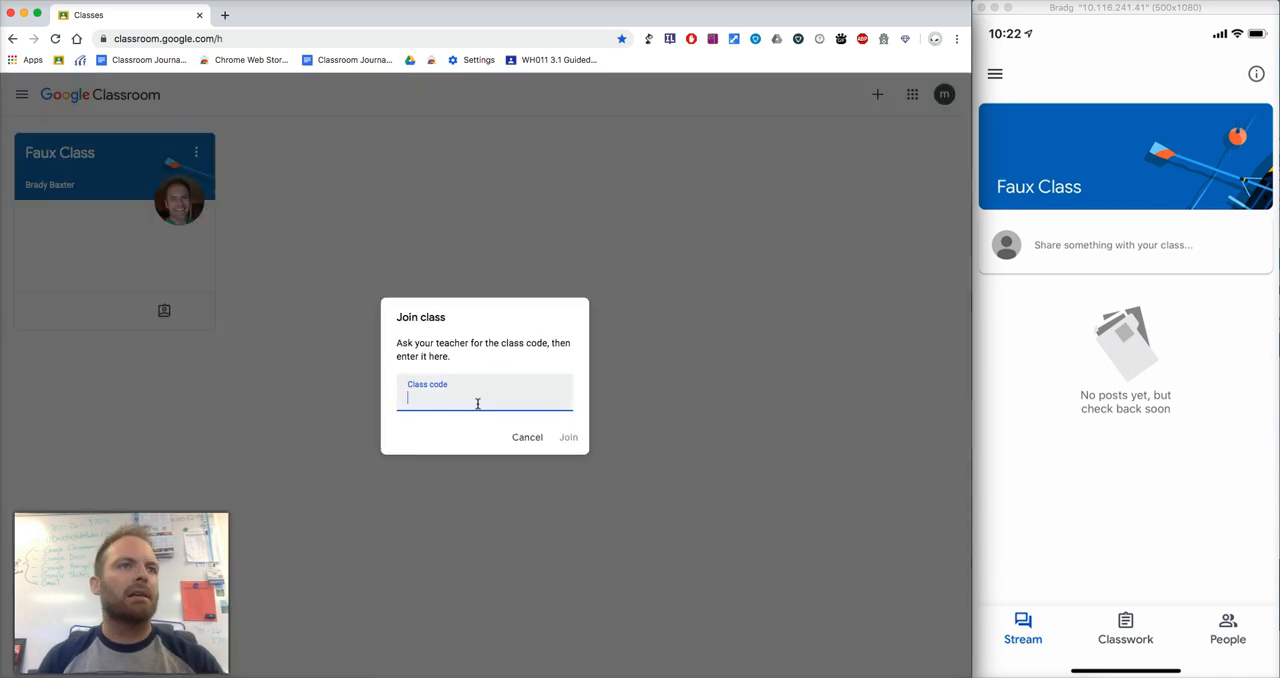
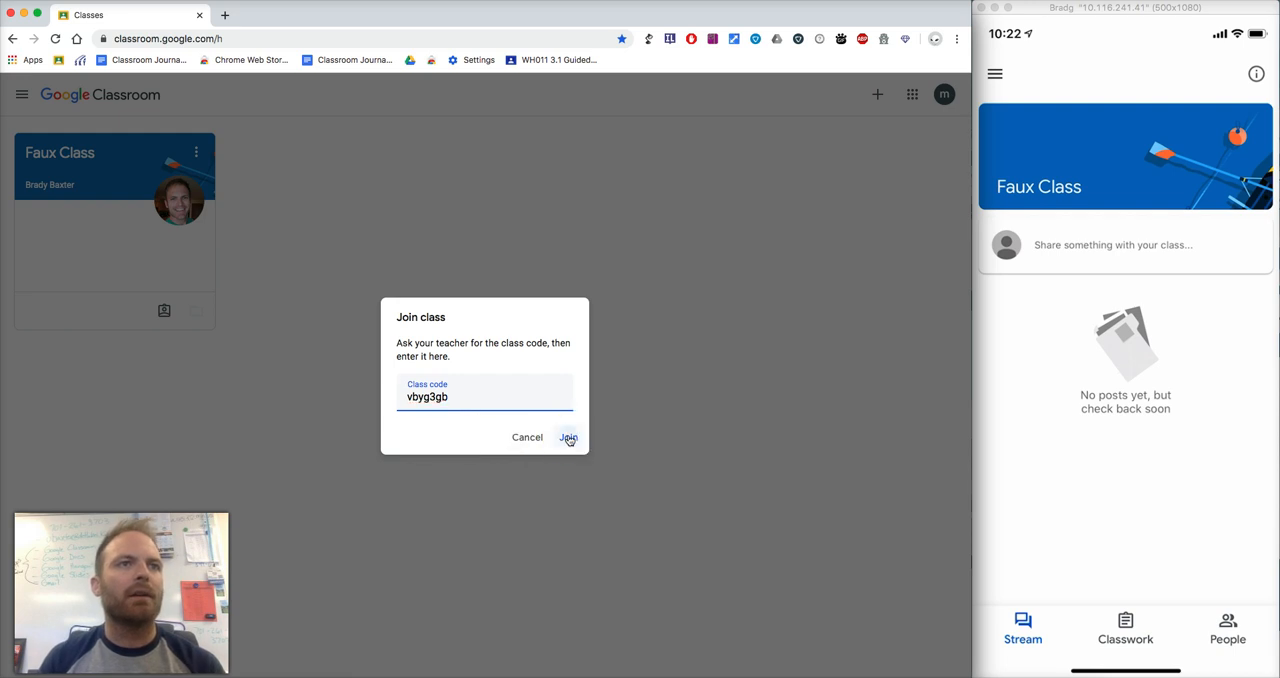
click(568, 436)
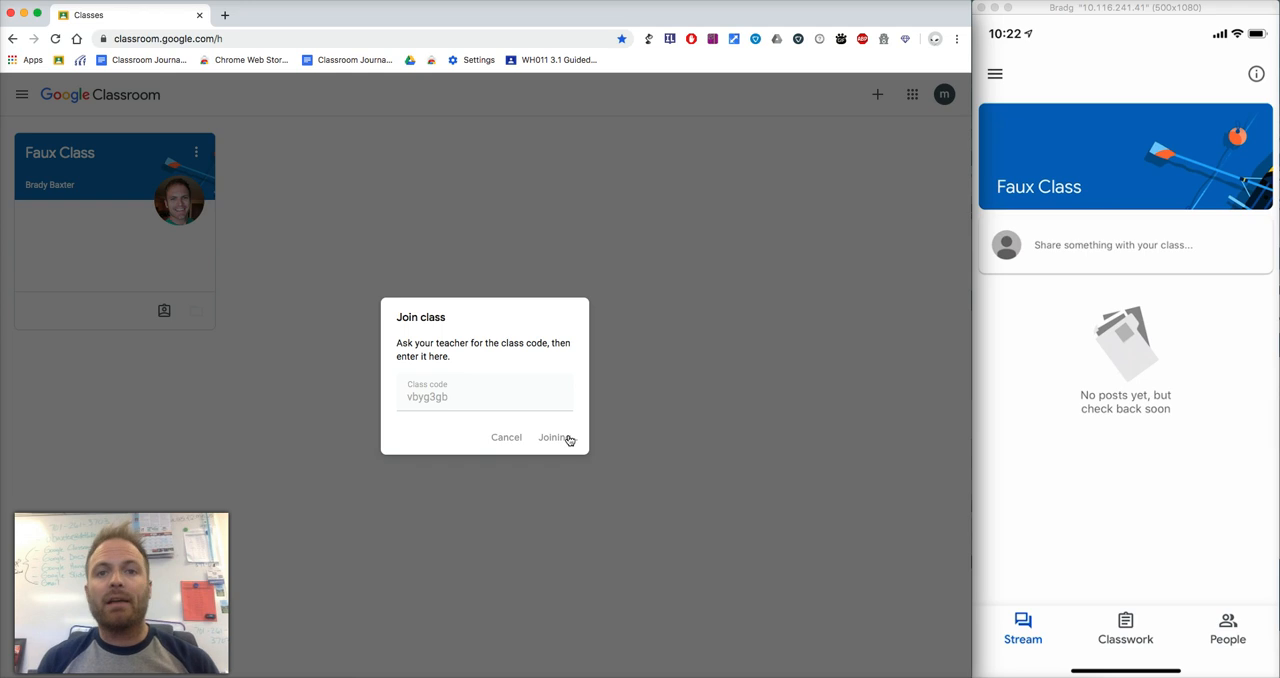
click(554, 436)
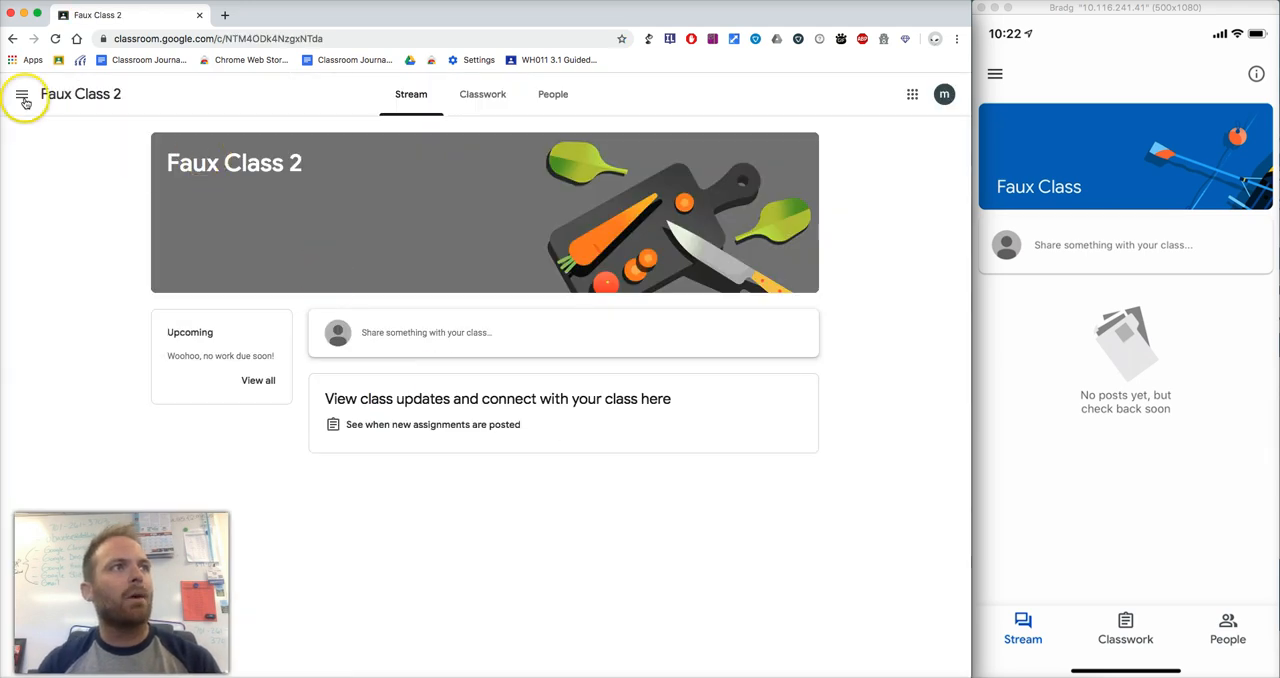
click(22, 94)
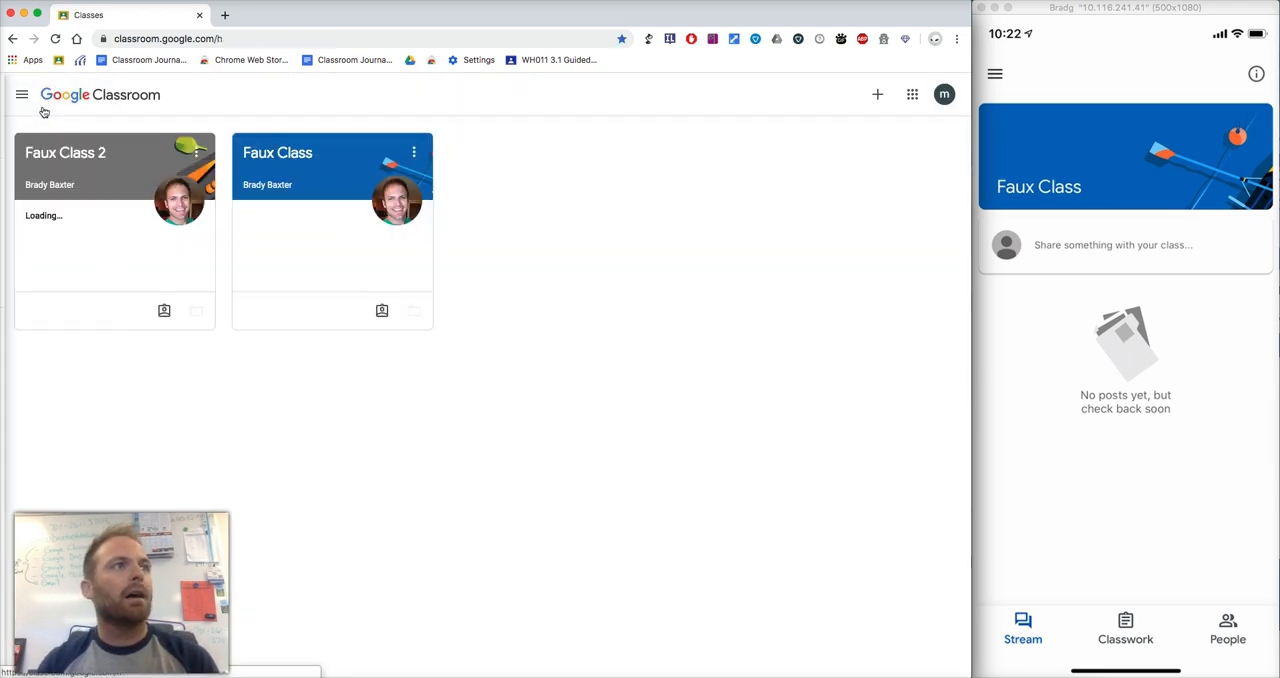